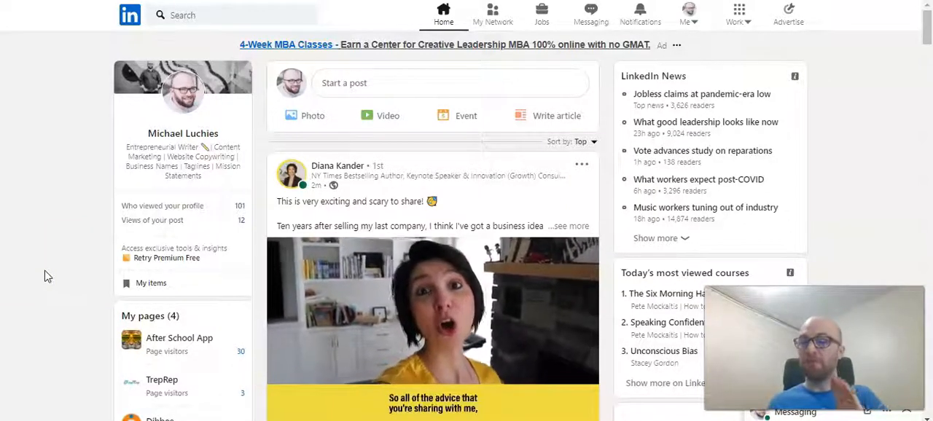
mouse_move(290, 299)
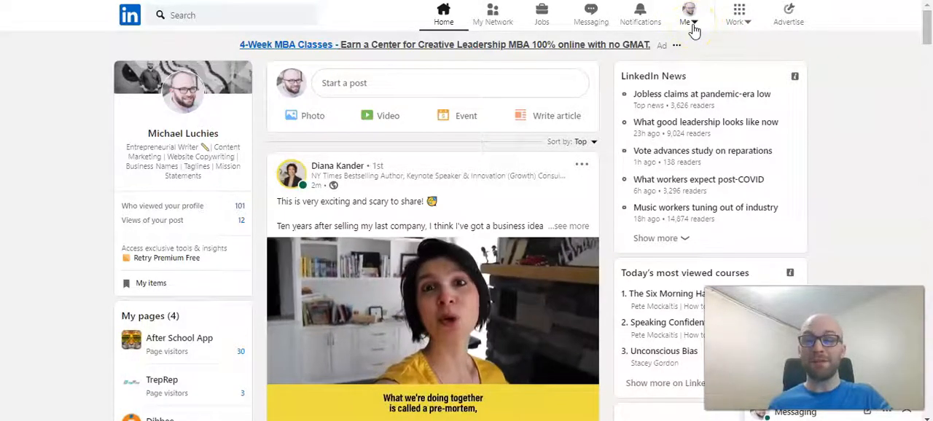
Open the Me account menu from the top navigation bar.
click(688, 10)
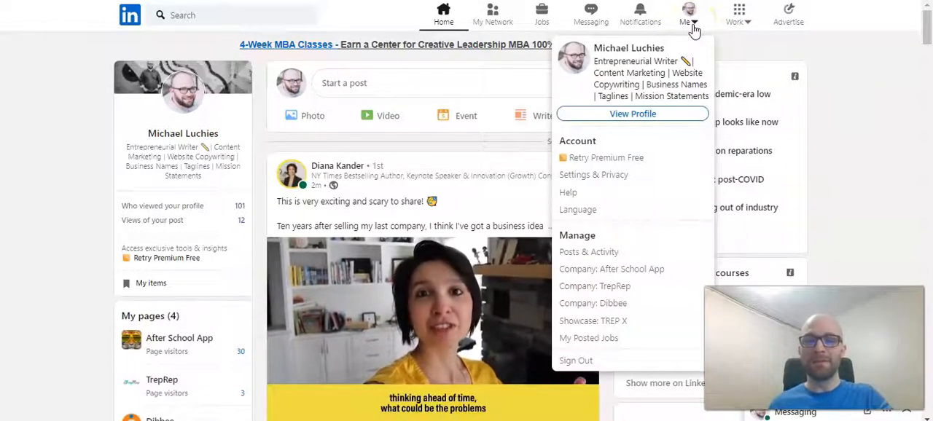
mouse_move(610, 239)
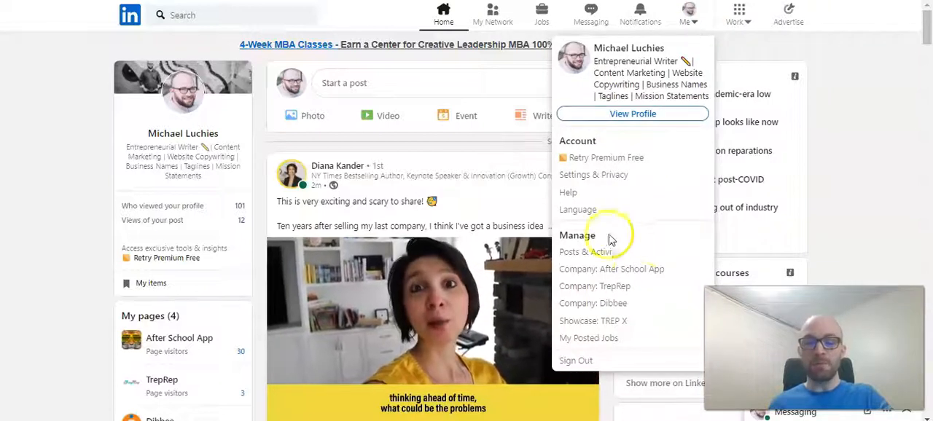
Go to Posts & Activity and open the three-dot menu on the 'Write Your Values & Define Your Company Culture' post.
click(584, 251)
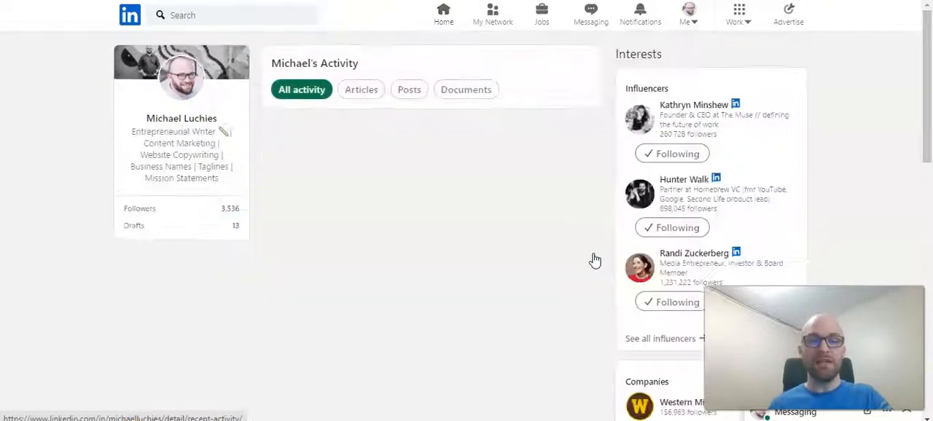
click(361, 88)
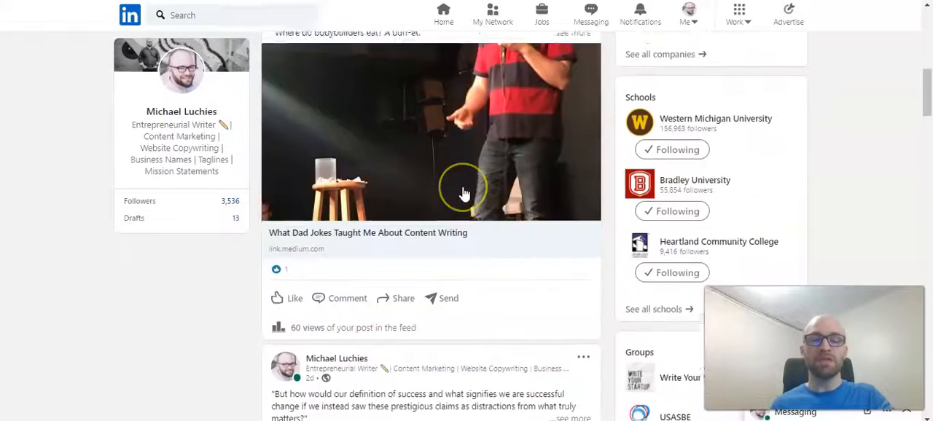
scroll(down, 3)
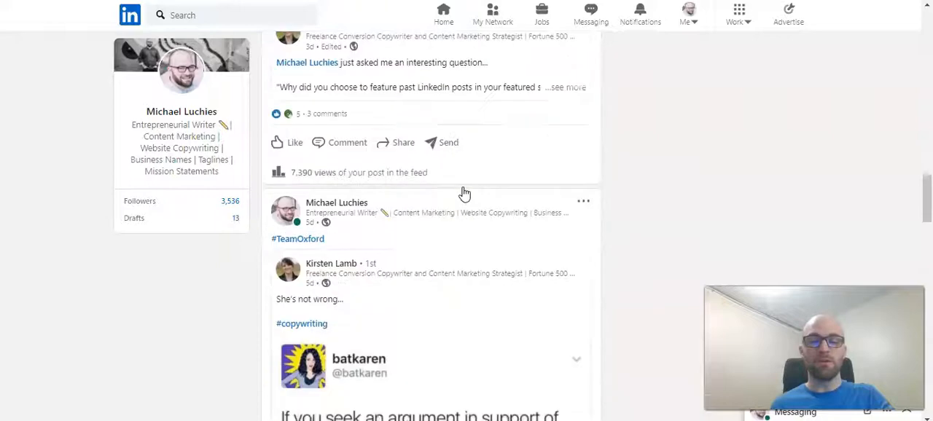
scroll(down, 3)
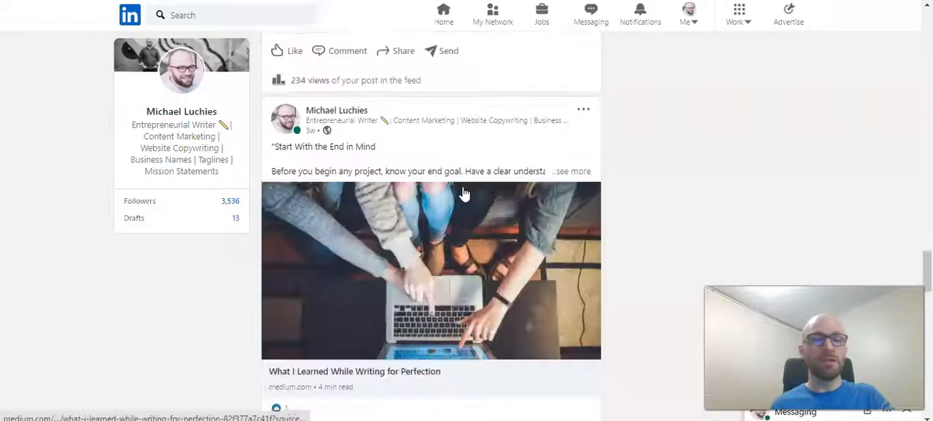
scroll(down, 3)
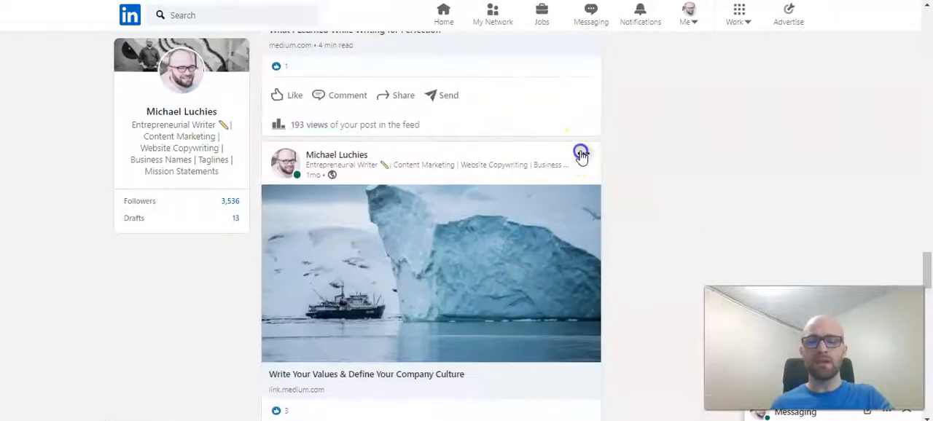
click(582, 155)
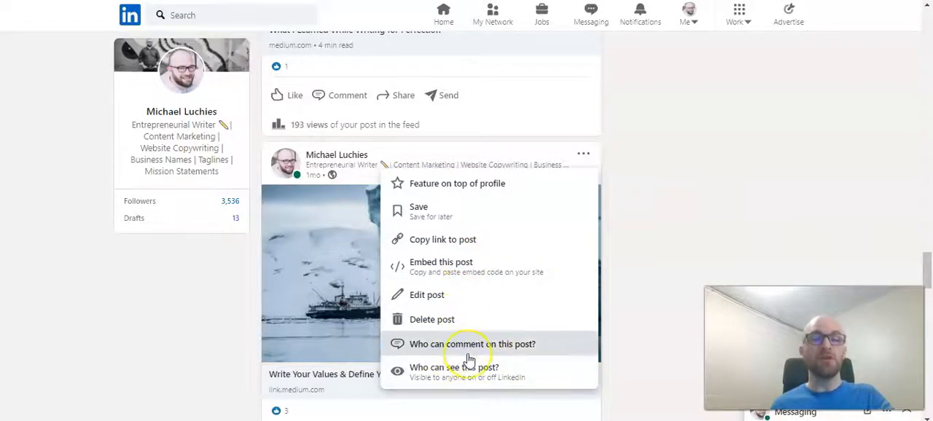
mouse_move(452, 294)
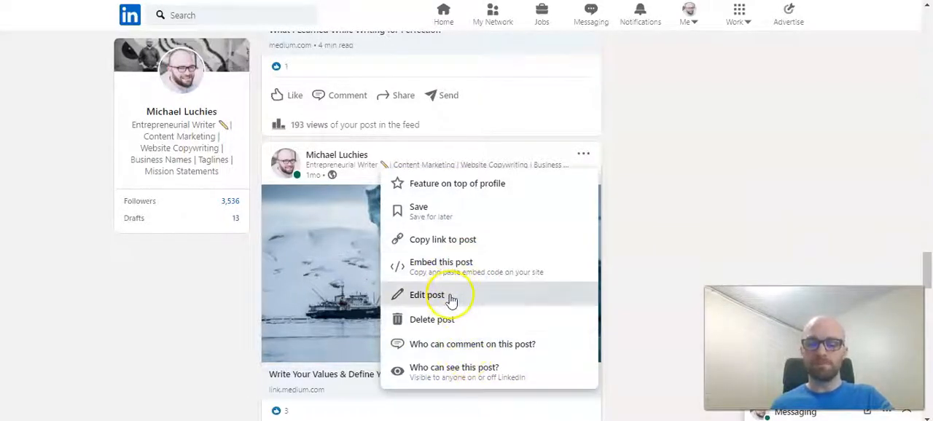
Edit the post to read 'Have you seen this?' with #linkedin #marketing and save it.
click(427, 295)
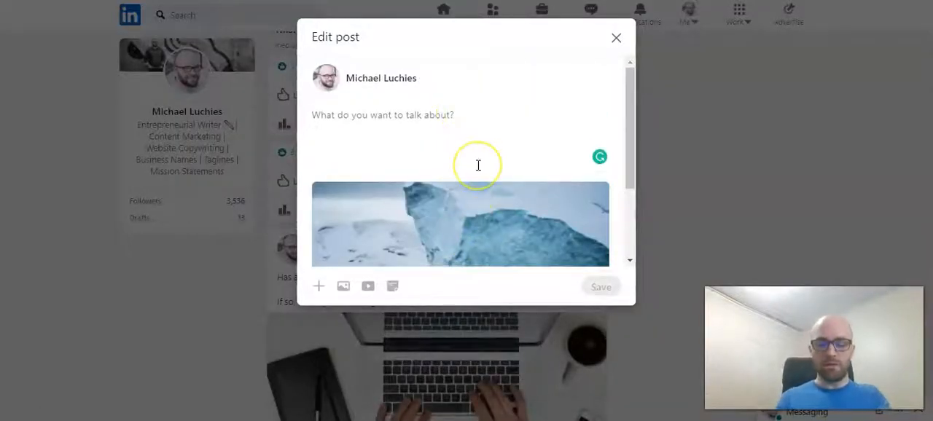
text(Have you seen this?)
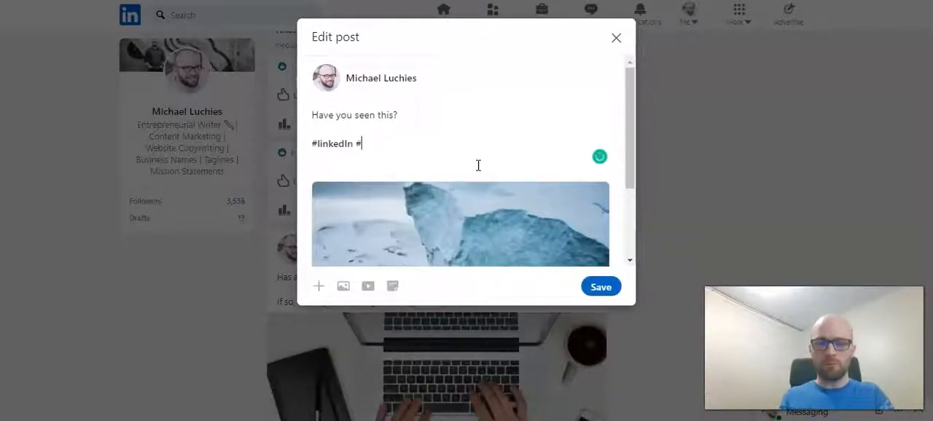
text(marketing)
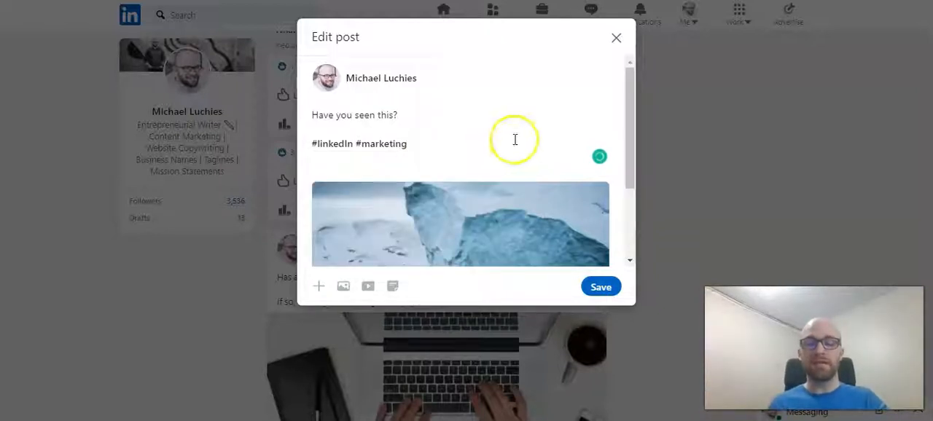
click(600, 286)
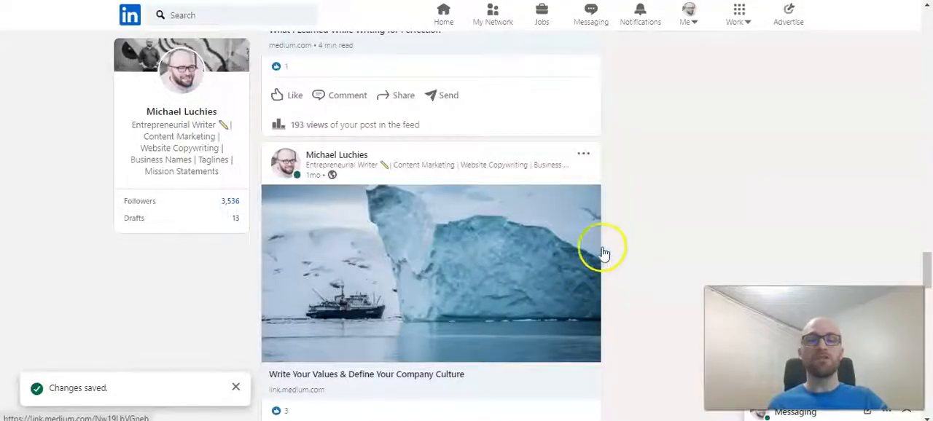
mouse_move(615, 225)
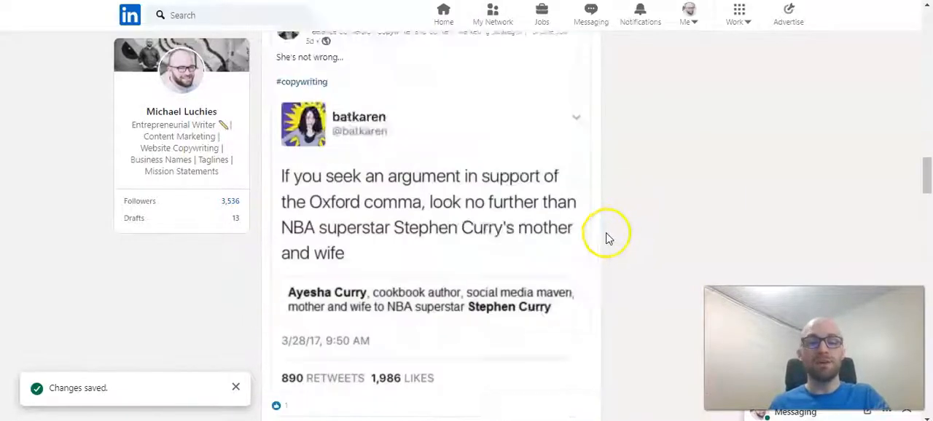
Filter the activity list to posts and open the iceberg post's three-dot menu again.
click(409, 88)
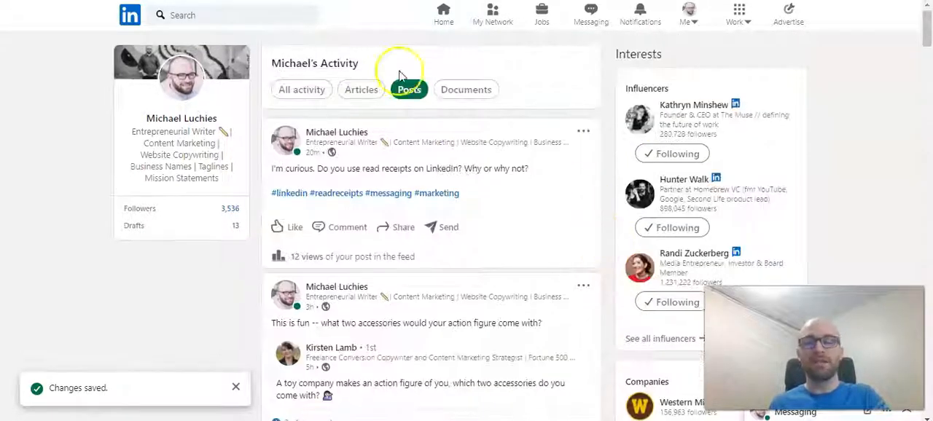
click(685, 12)
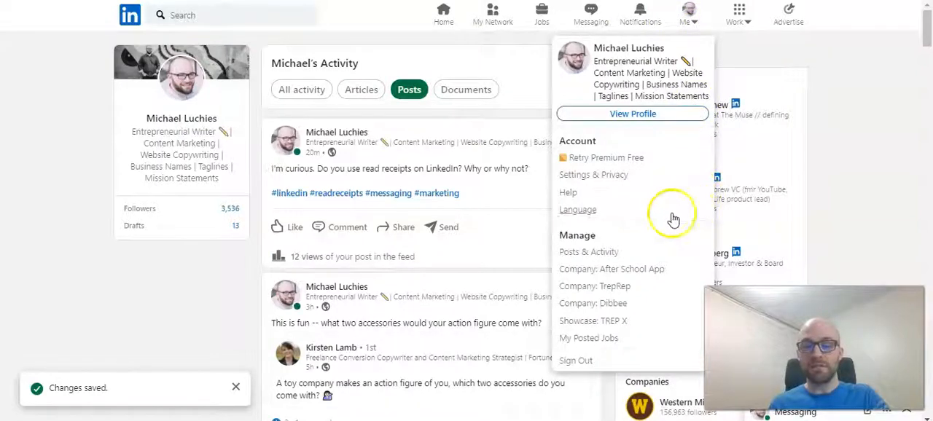
mouse_move(306, 192)
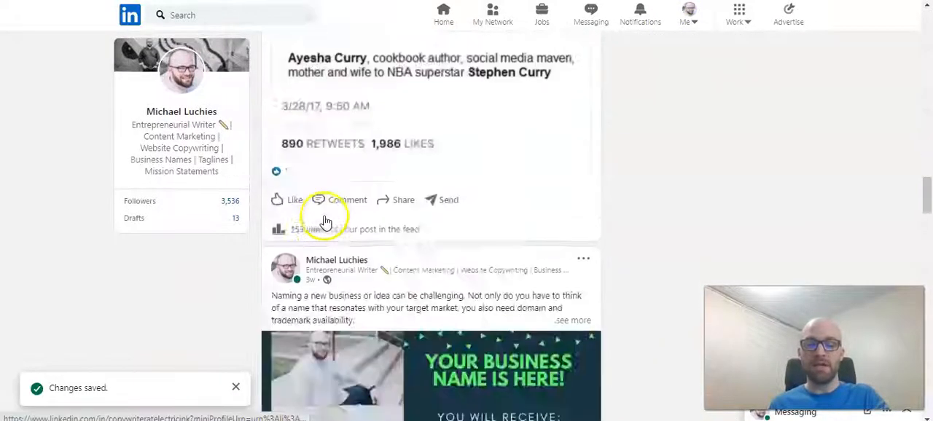
scroll(down, 3)
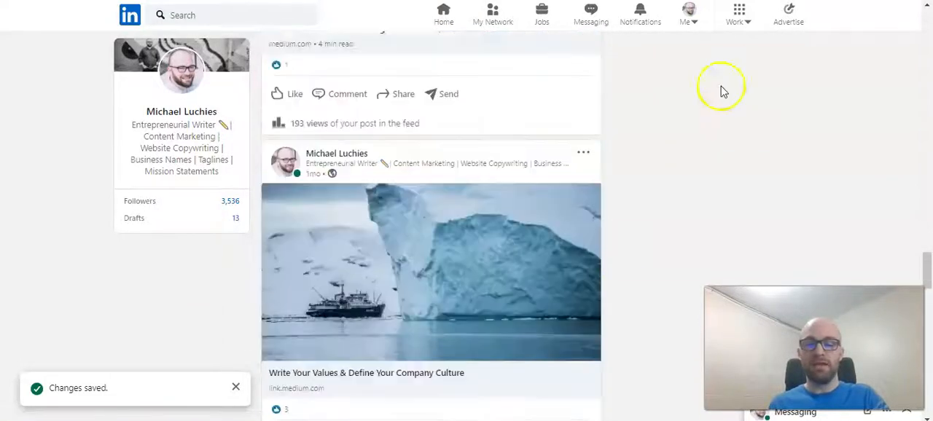
click(583, 153)
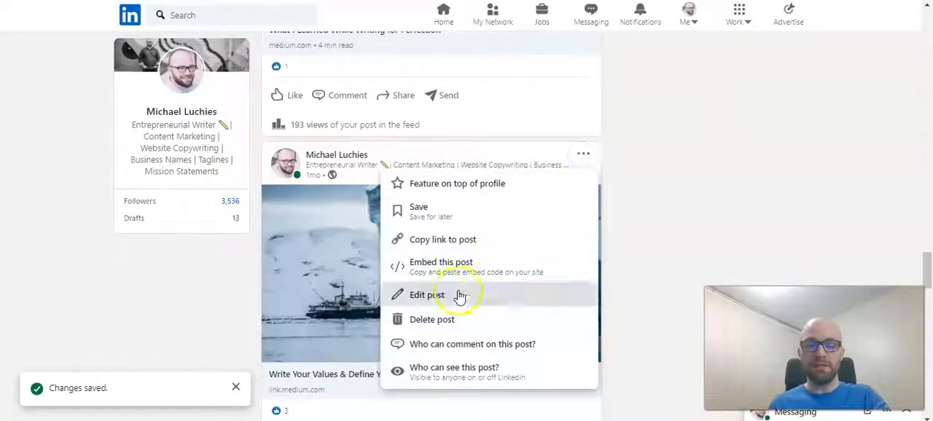
Delete the post and confirm, leaving 'Post removed' in the activity feed.
click(431, 319)
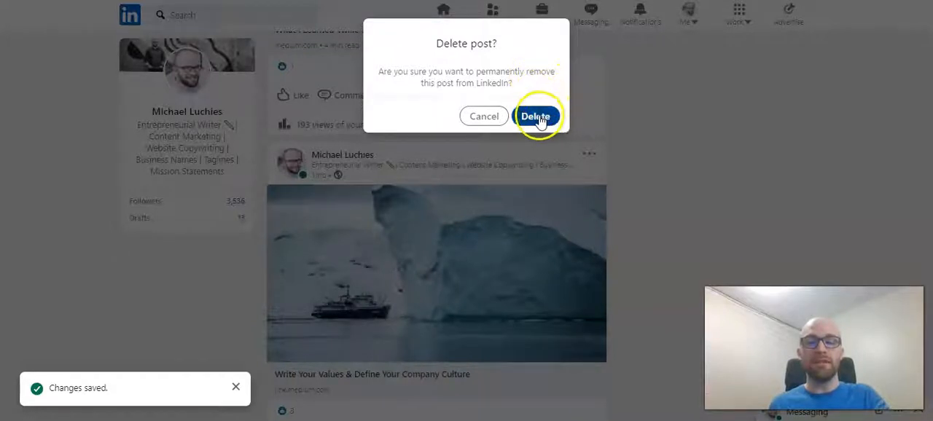
click(536, 117)
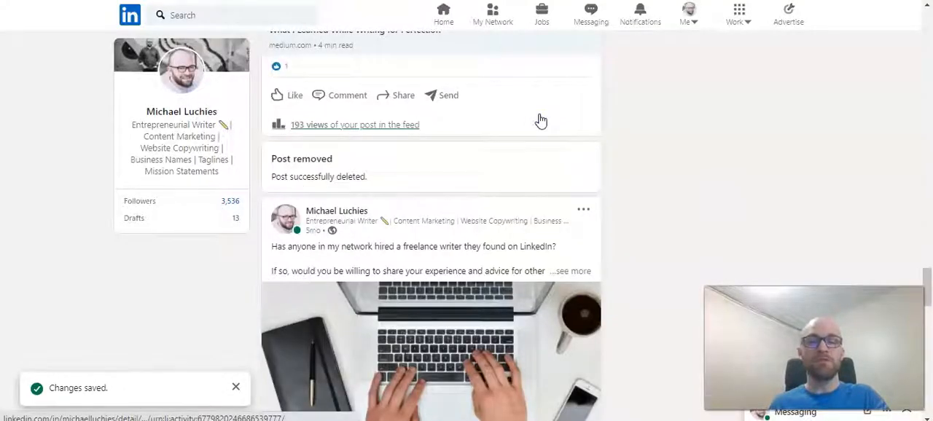